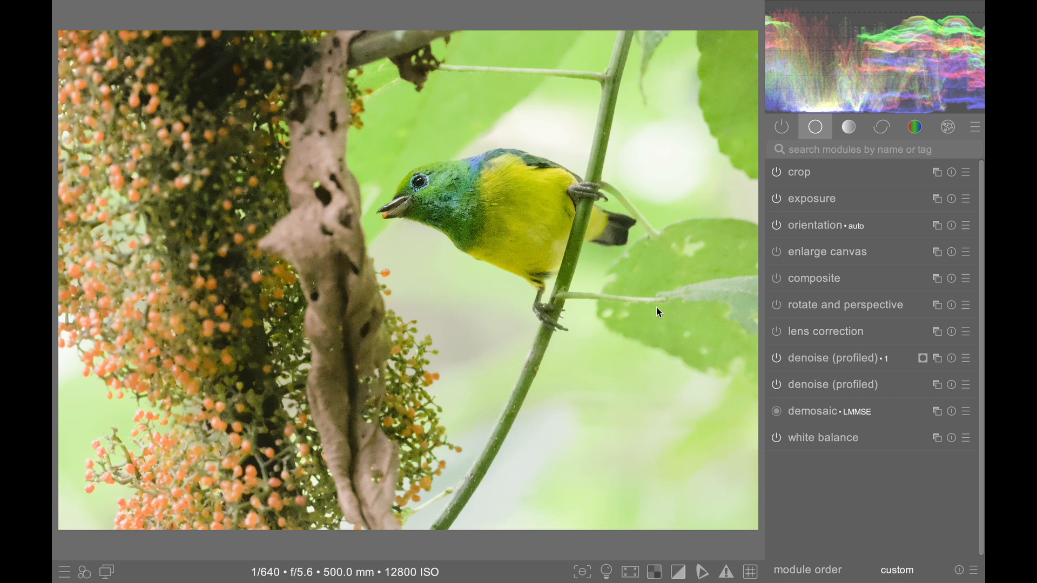
mouse_move(655, 310)
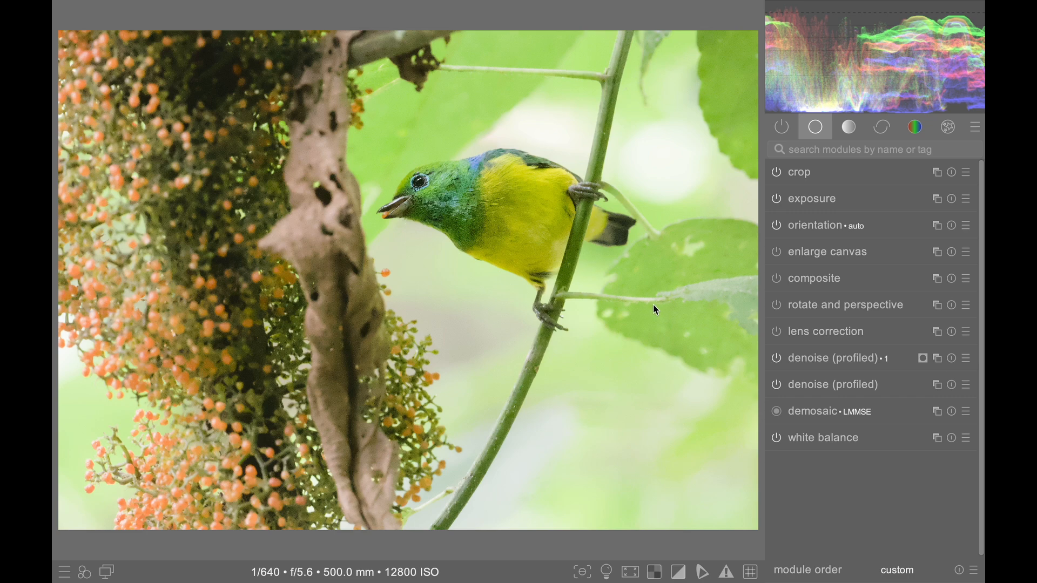
mouse_move(658, 249)
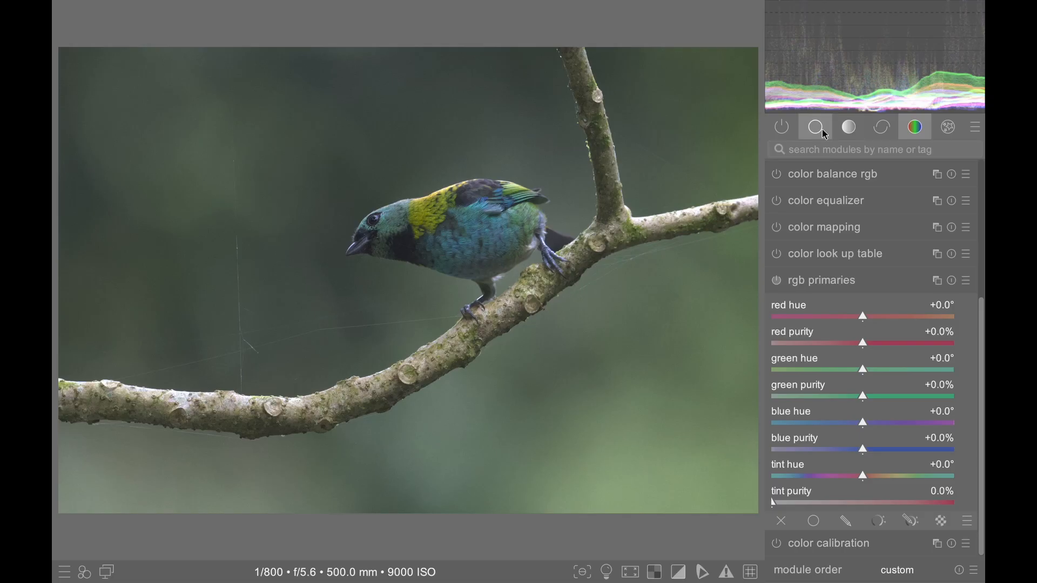
- Review the tone and correction module groups, then show the 35-entry history stack
left_click(848, 127)
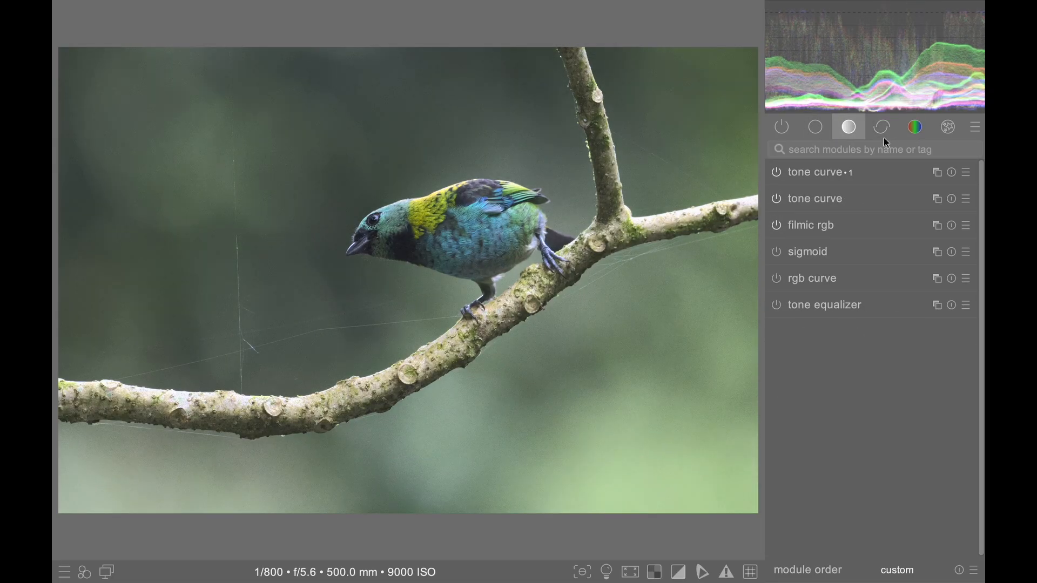
left_click(882, 127)
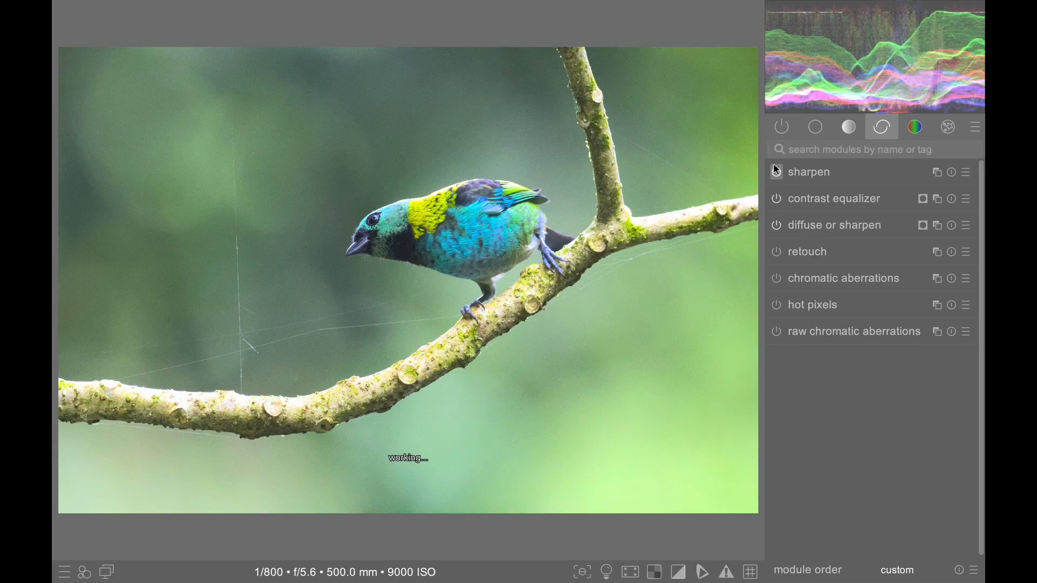
left_click(814, 127)
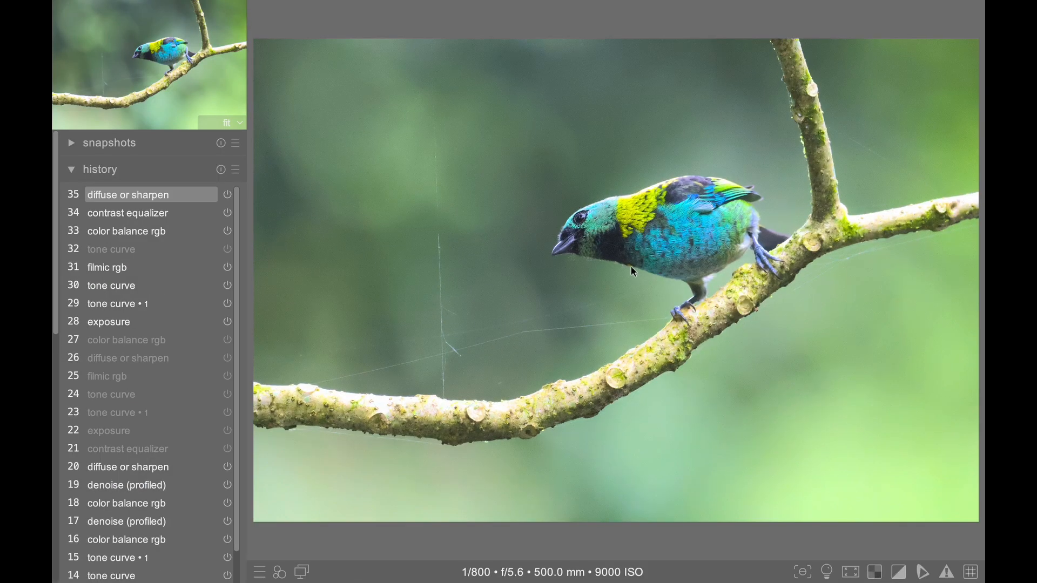
- Set the navigation zoom to 800% to inspect the tanager at close magnification
left_click(227, 122)
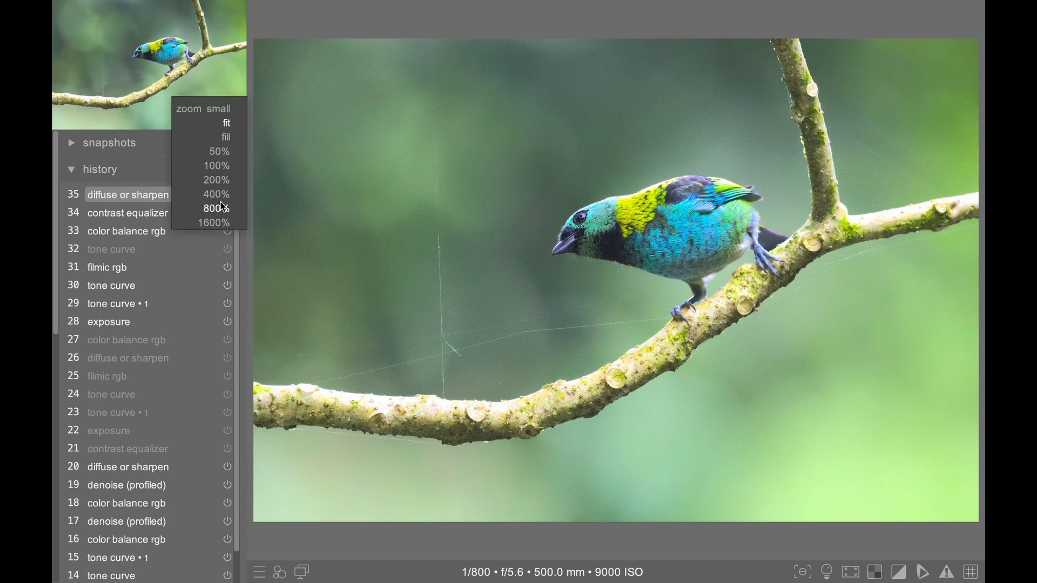
left_click(213, 207)
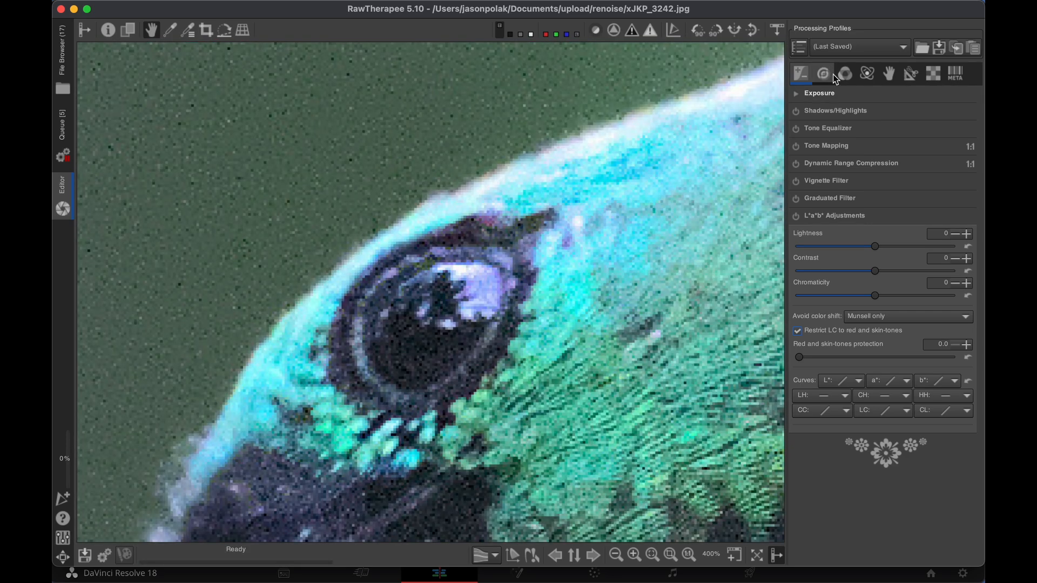
- In the Detail tab, enable Impulse Noise Reduction with threshold 58
left_click(823, 74)
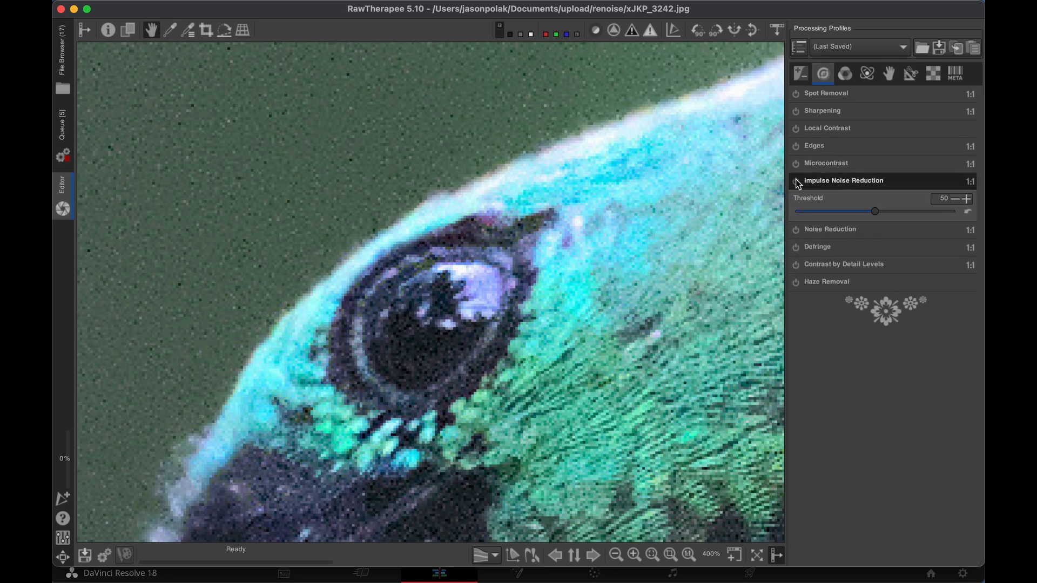
left_click(796, 184)
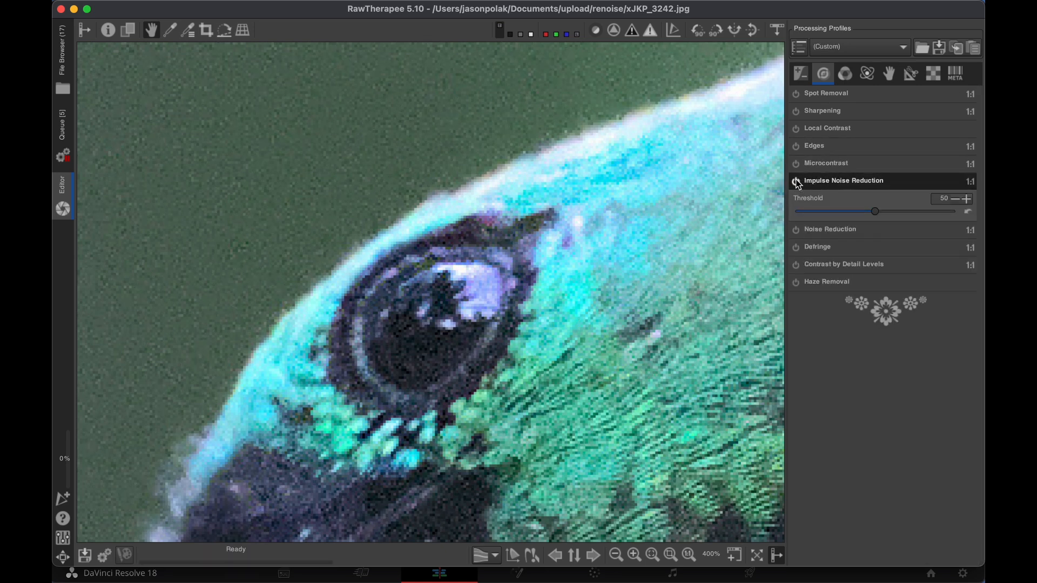
left_click_drag(874, 211, 886, 210)
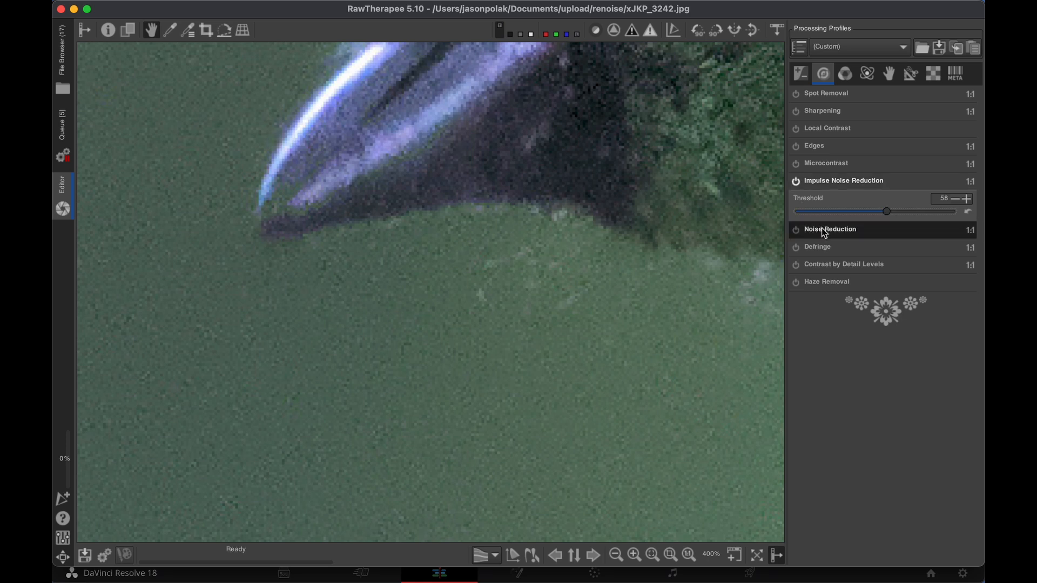
- Expand and enable the Noise Reduction tool with automatic global chrominance
left_click(829, 229)
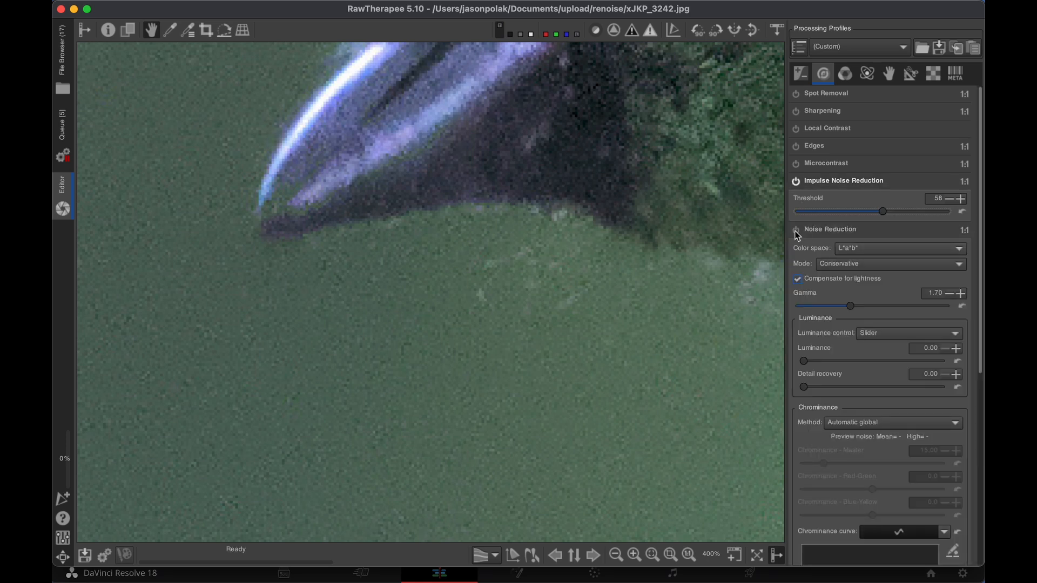
left_click(796, 229)
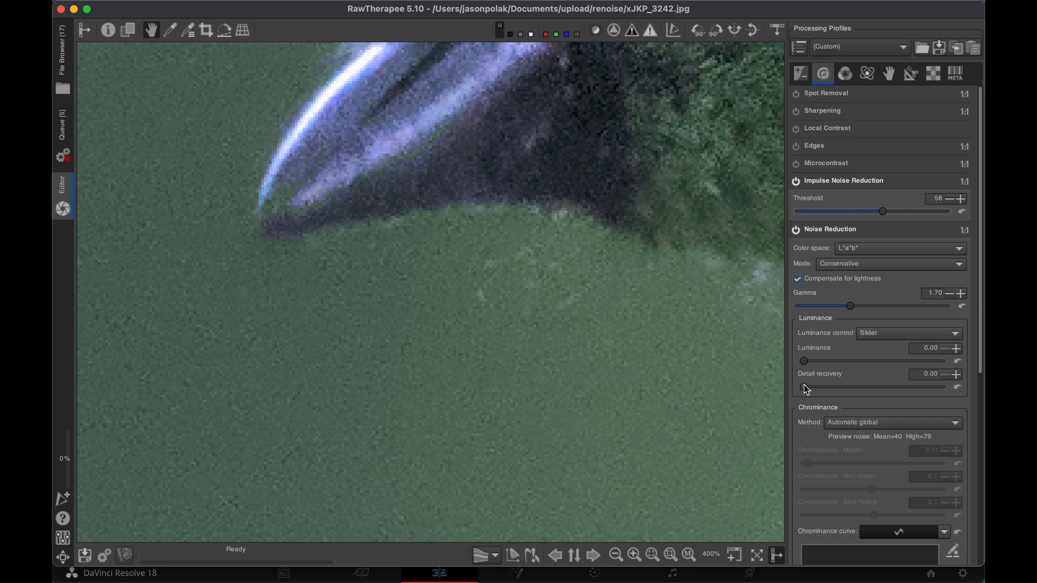
- Raise luminance noise reduction to about 81.43, panning along the bird's body
left_click_drag(802, 387, 944, 386)
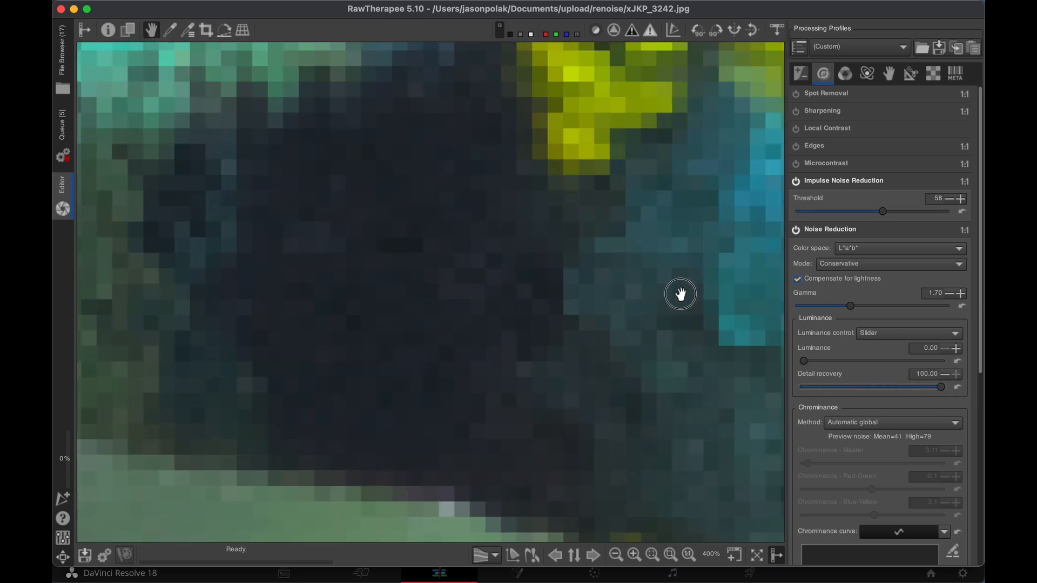
left_click_drag(680, 294, 721, 303)
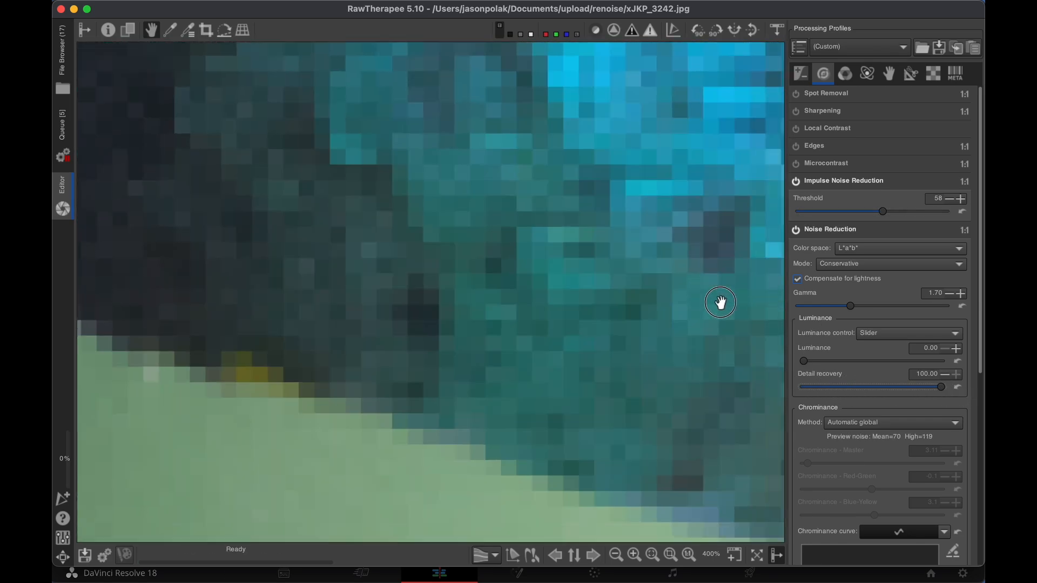
left_click_drag(802, 361, 925, 361)
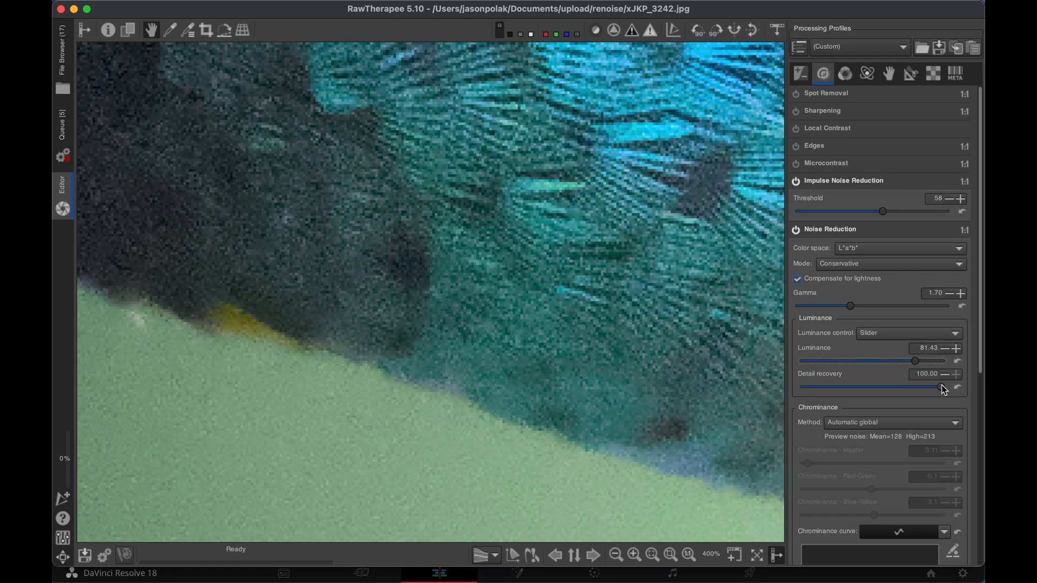
- Try detail recovery around 62, compare with the module off, then settle it near 3
left_click_drag(946, 388, 919, 387)
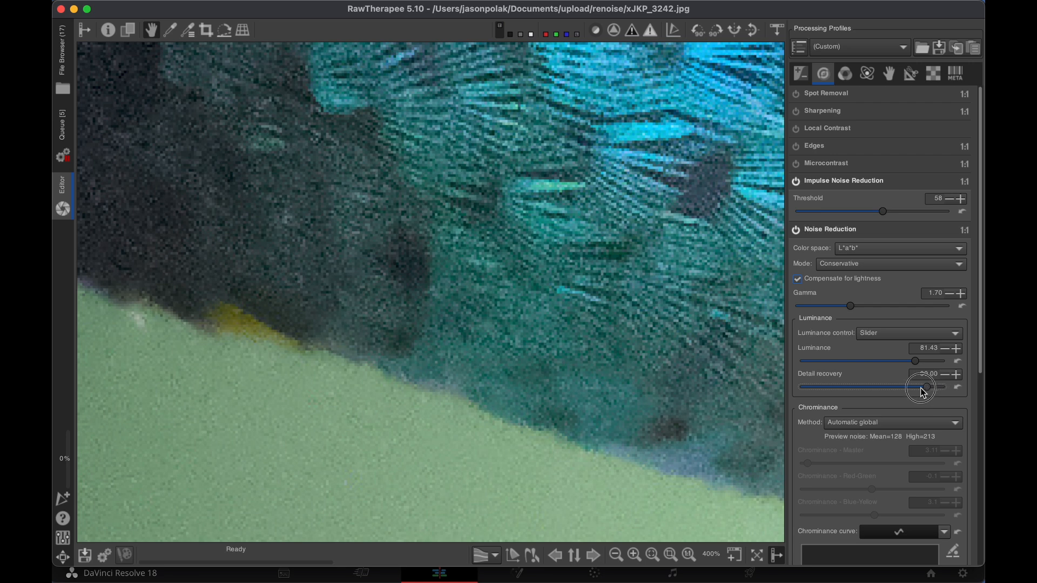
left_click_drag(923, 388, 898, 388)
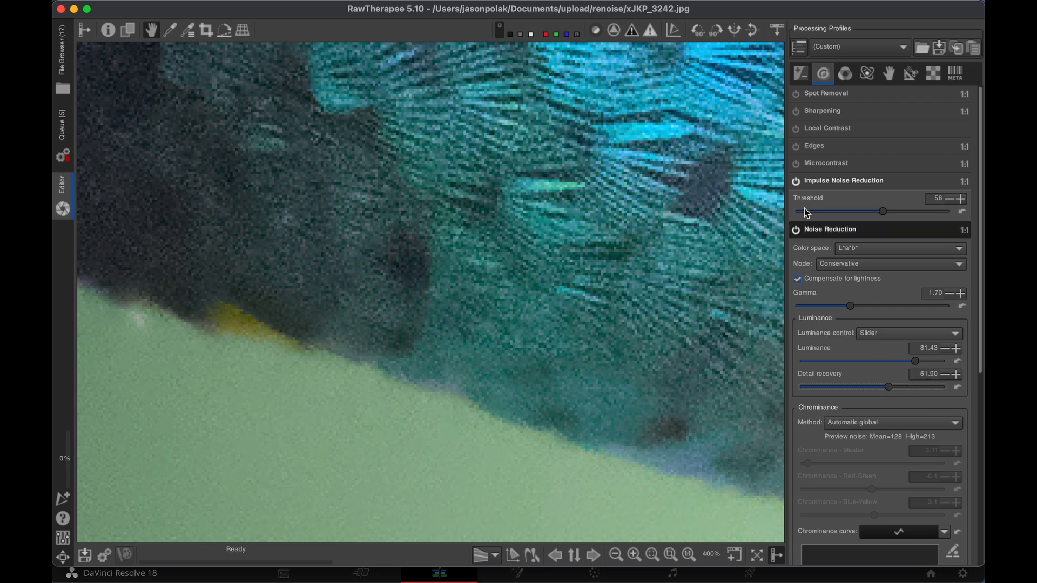
left_click(796, 229)
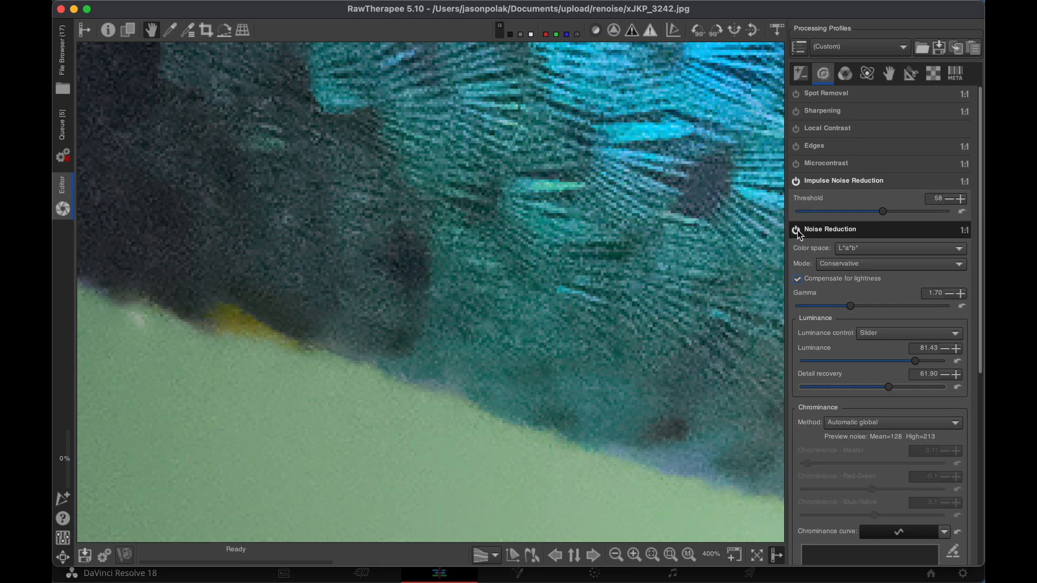
left_click_drag(888, 388, 803, 388)
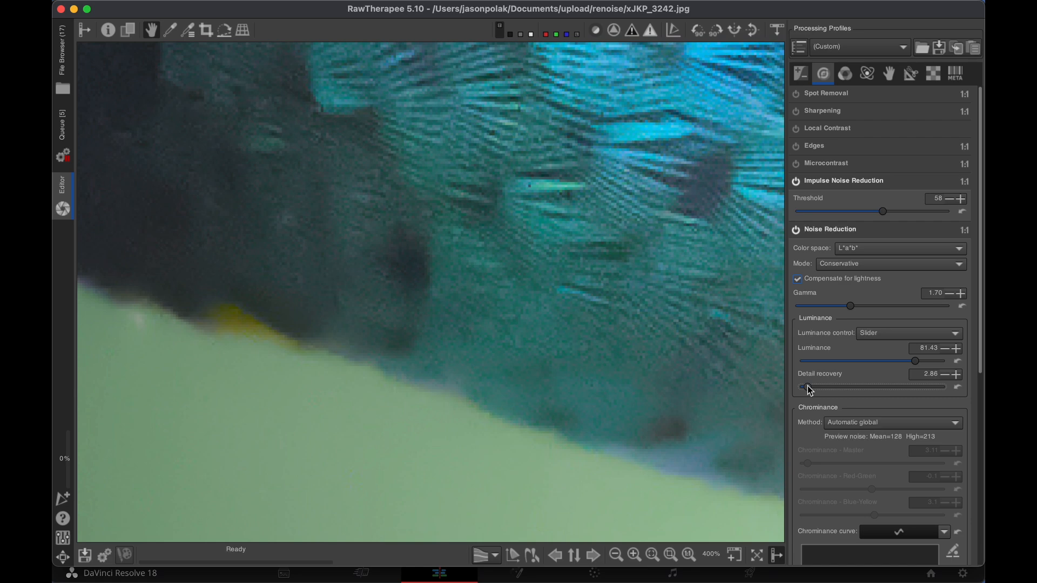
left_click_drag(801, 387, 862, 387)
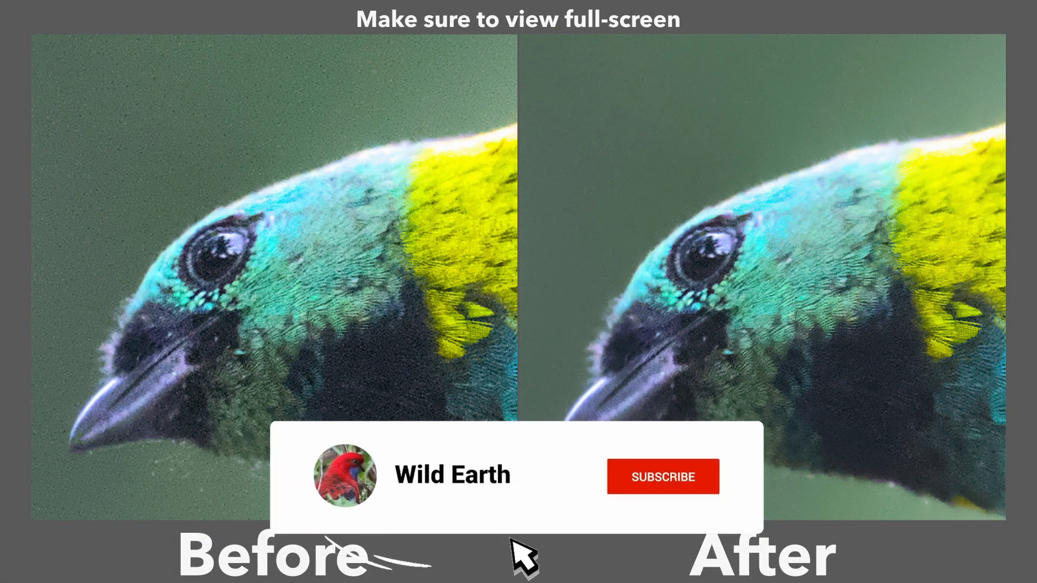
left_click(662, 476)
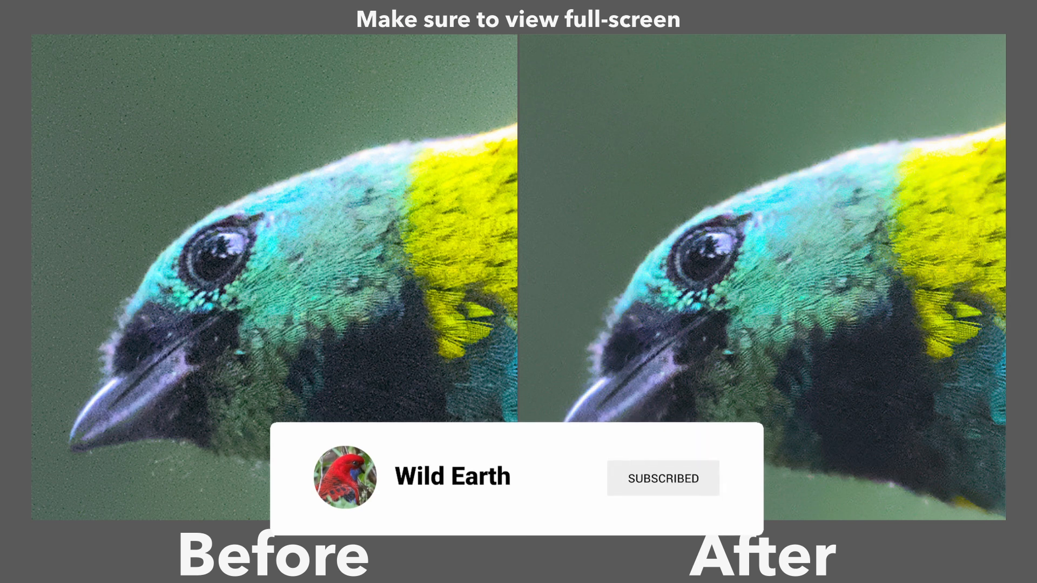